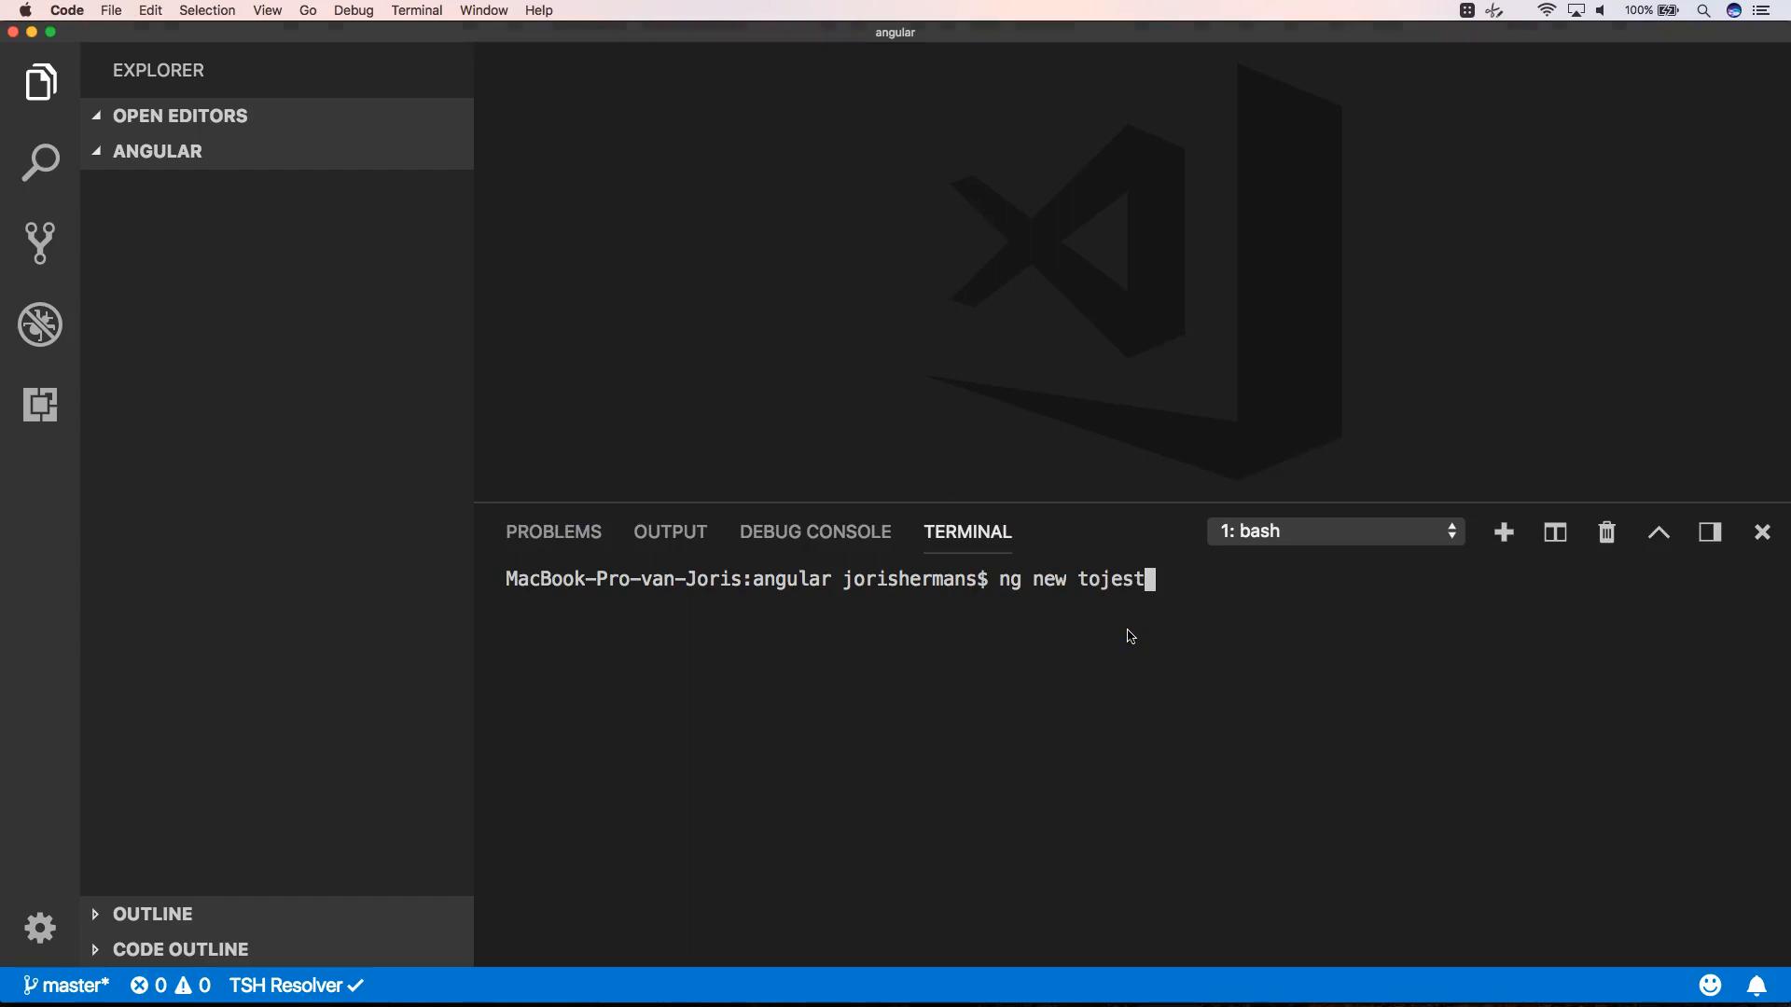
- Generate a new Angular project named tojest with ng new, answering y to routing
{"action": "key", "text": "Enter"}
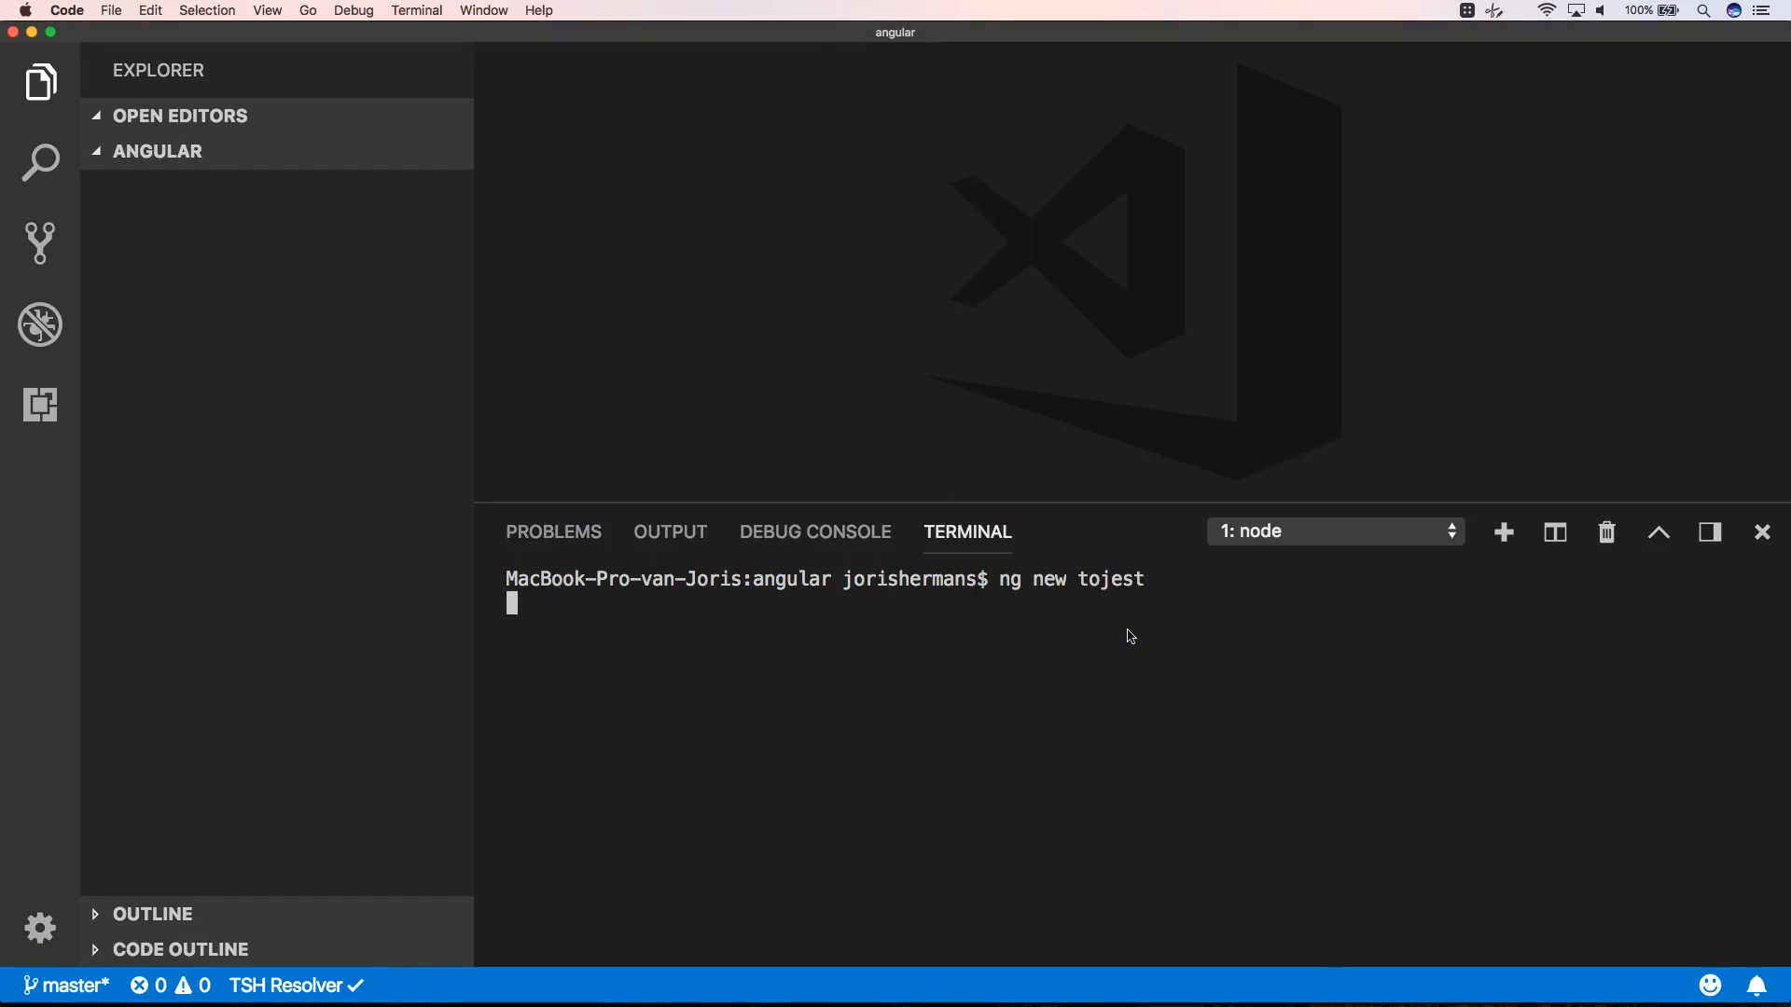
{"action": "key", "text": "Enter"}
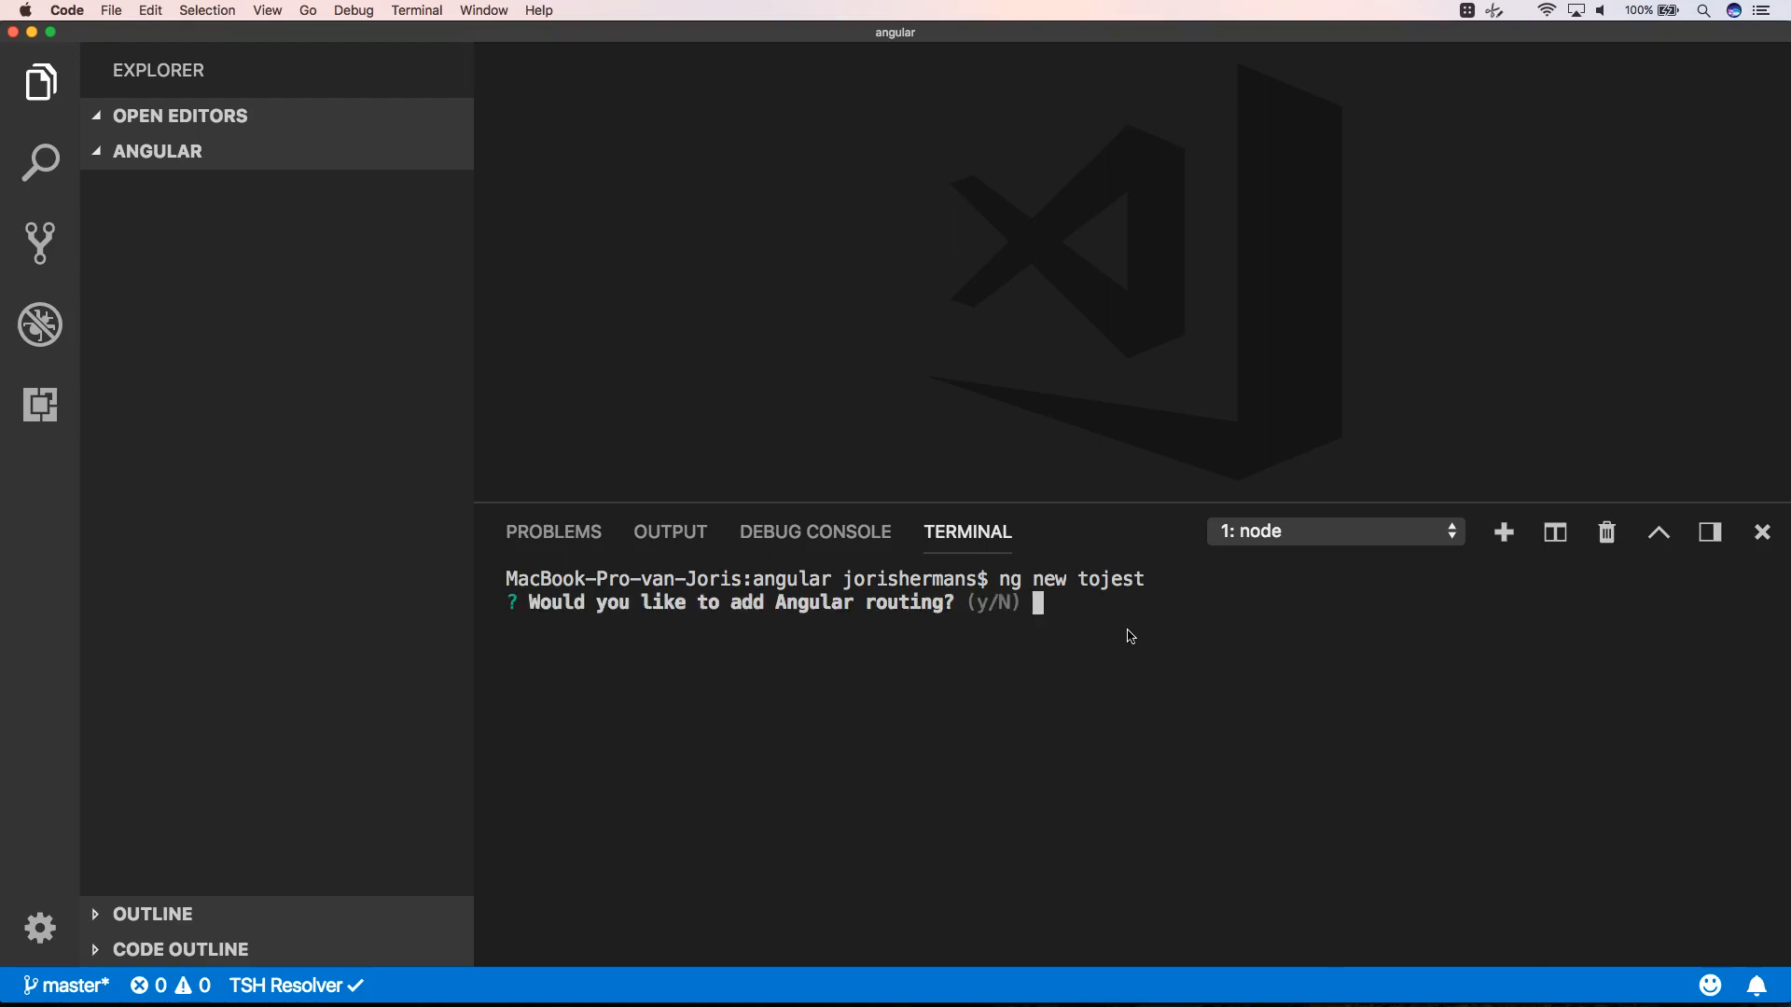
{"action": "type", "text": "y"}
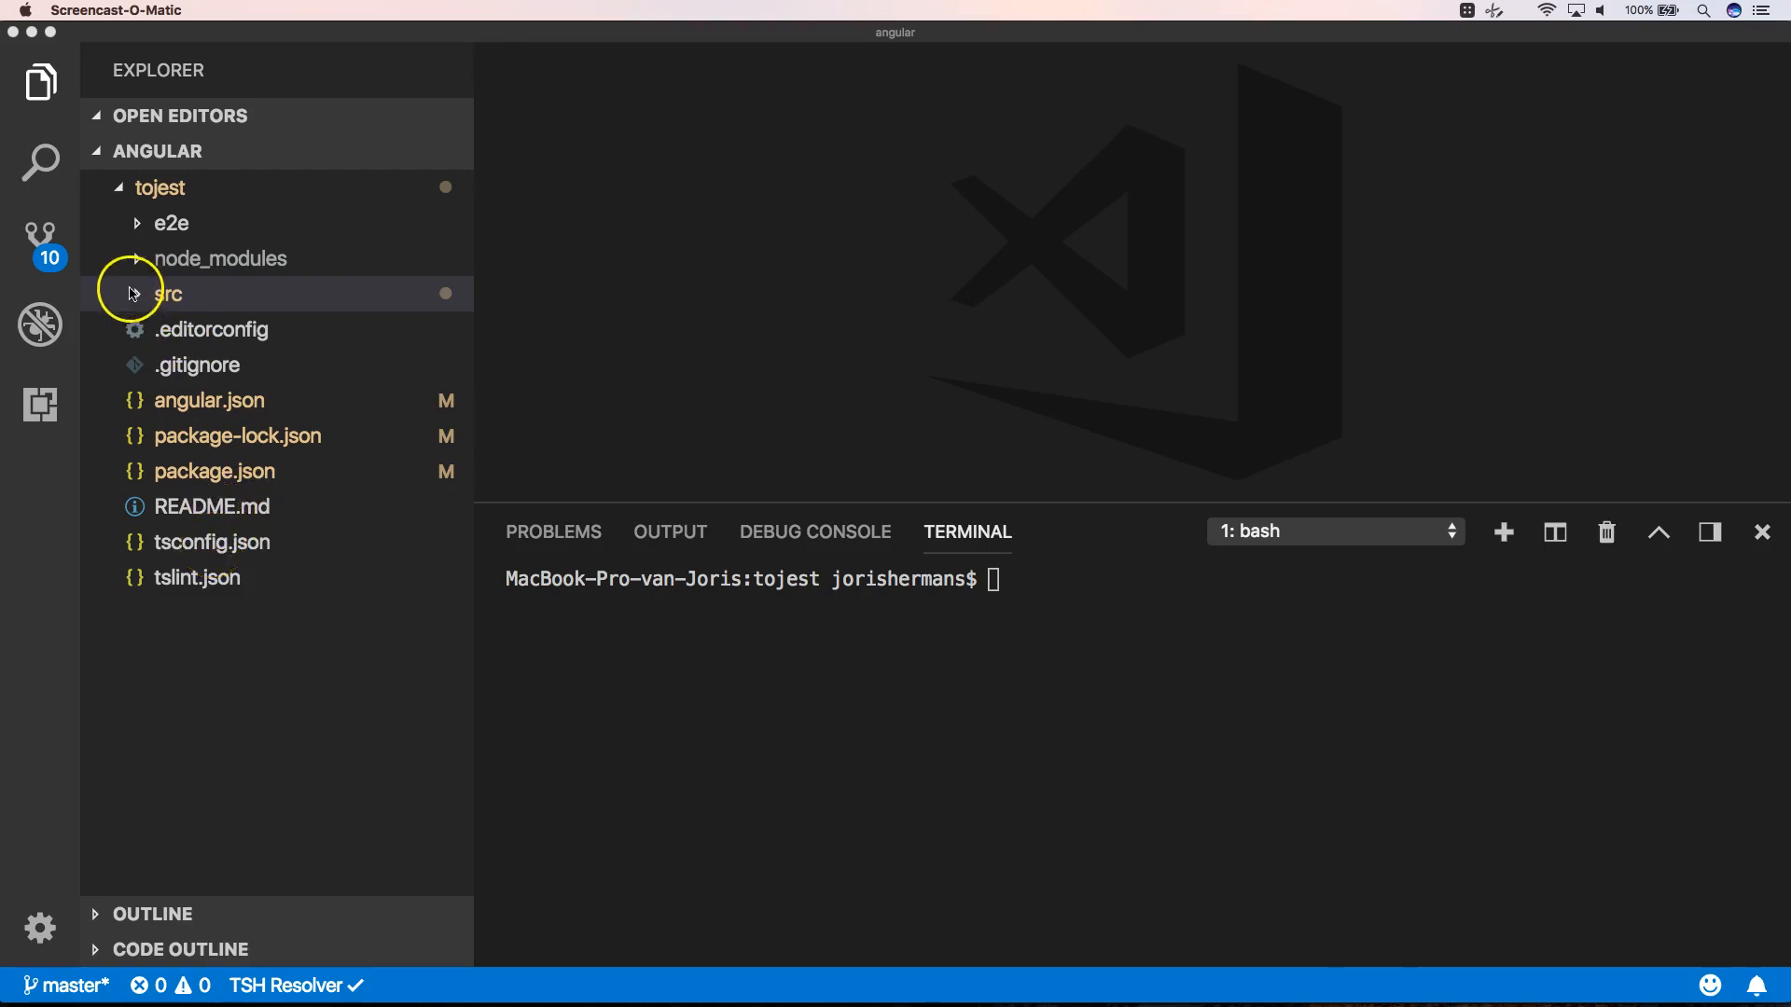
- Expand the tojest src folder in the Explorer to reach its test configuration files
{"action": "left_click", "coordinate": [166, 294]}
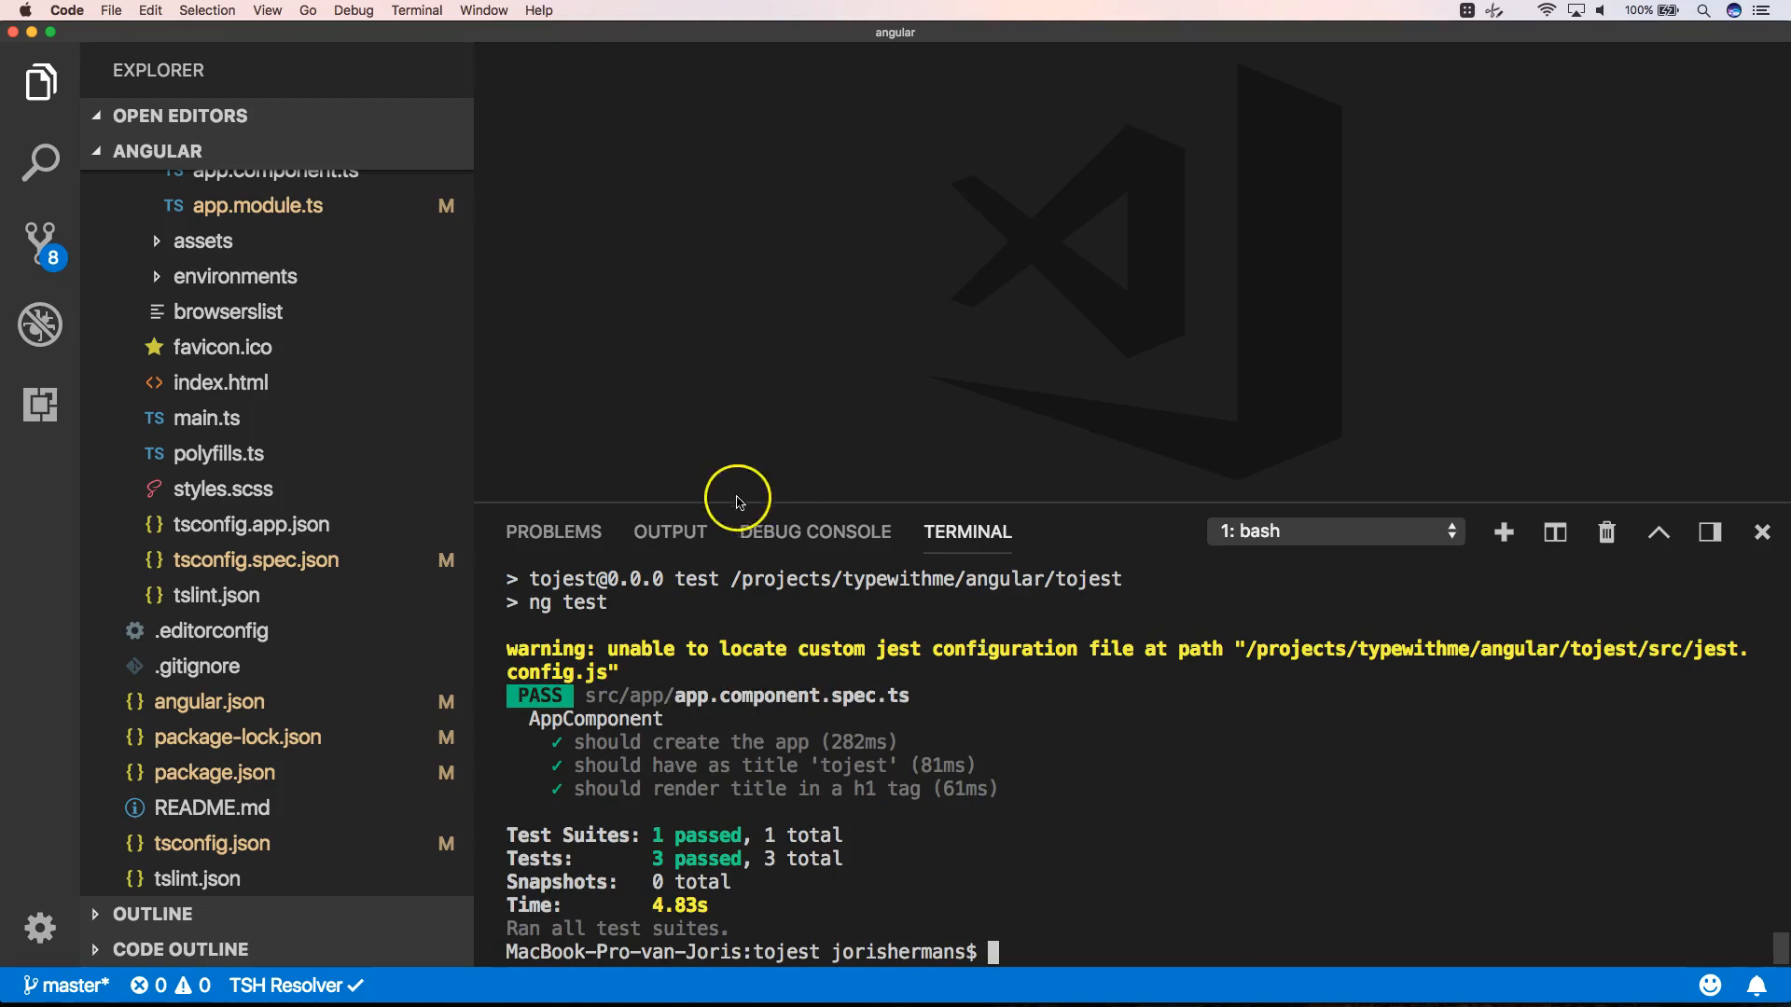
{"action": "mouse_move", "coordinate": [632, 662]}
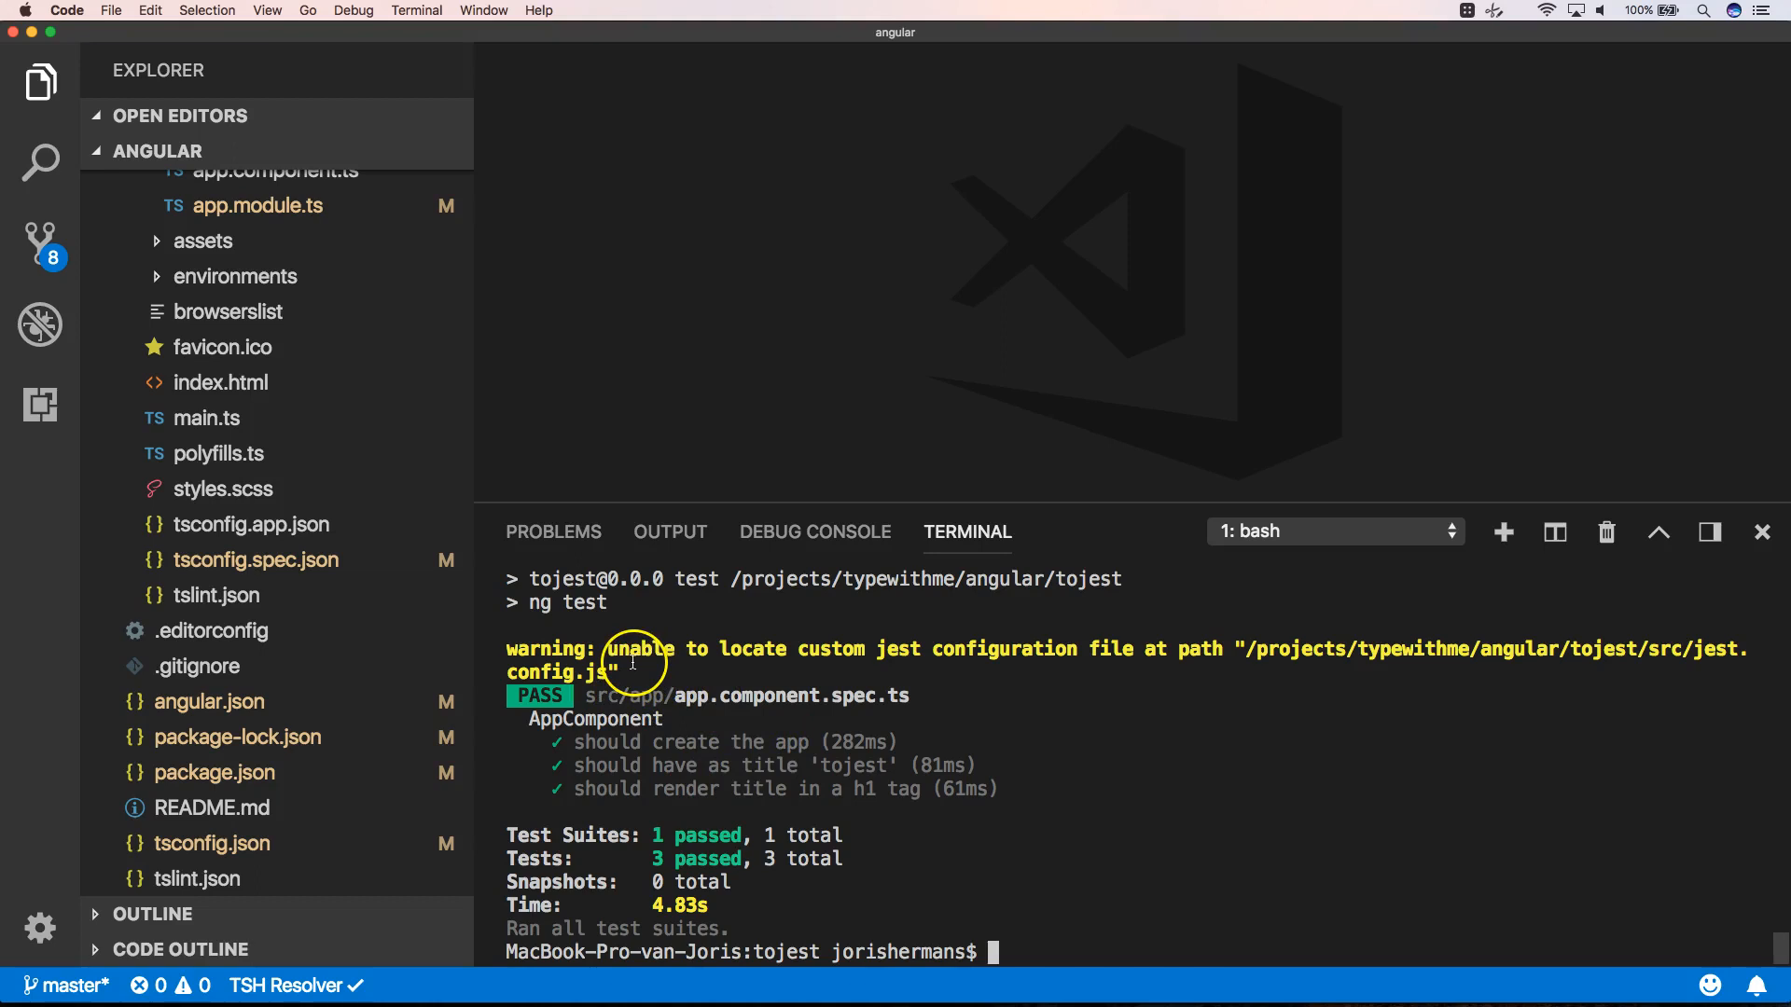